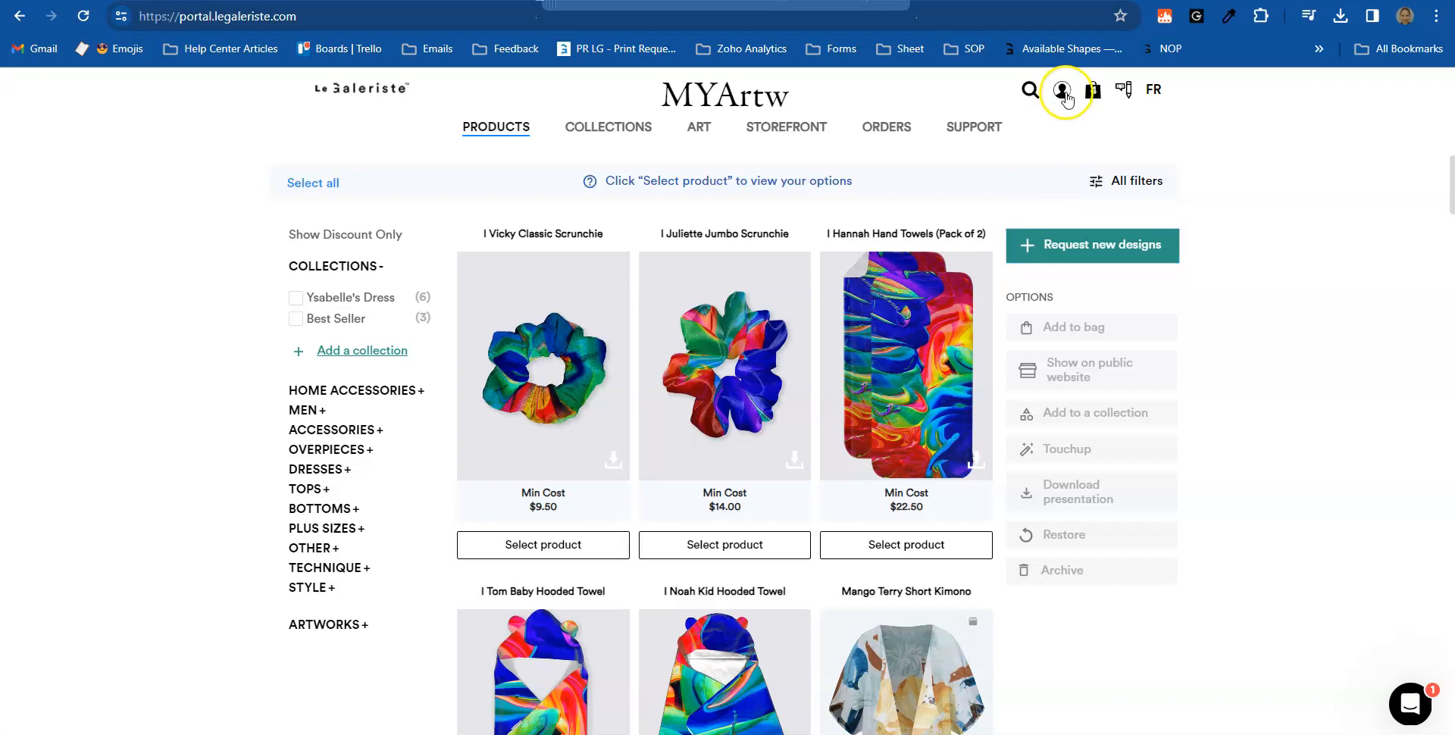
# - Open Manage Prices from the account menu to see retail prices and profits
pyautogui.click(1062, 91)
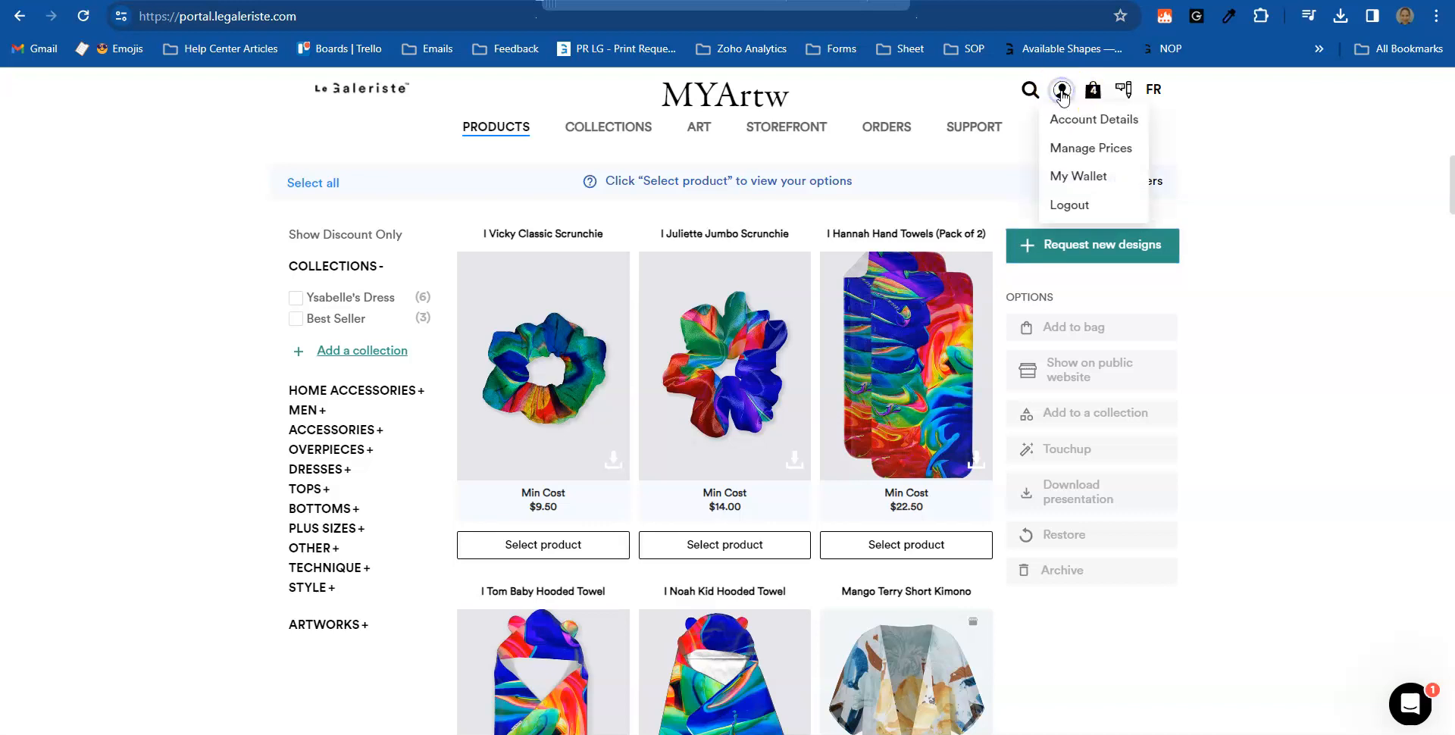
pyautogui.moveTo(1092, 149)
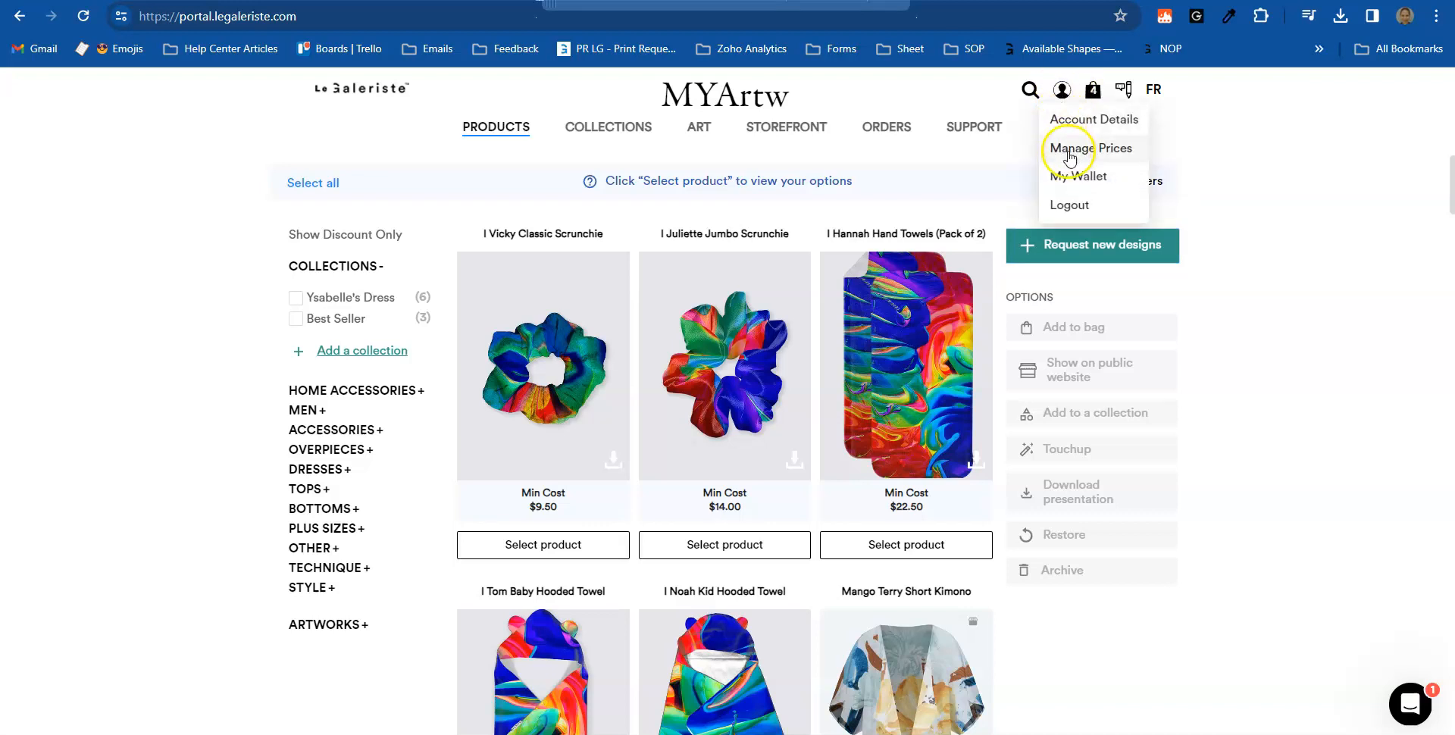
pyautogui.click(1090, 149)
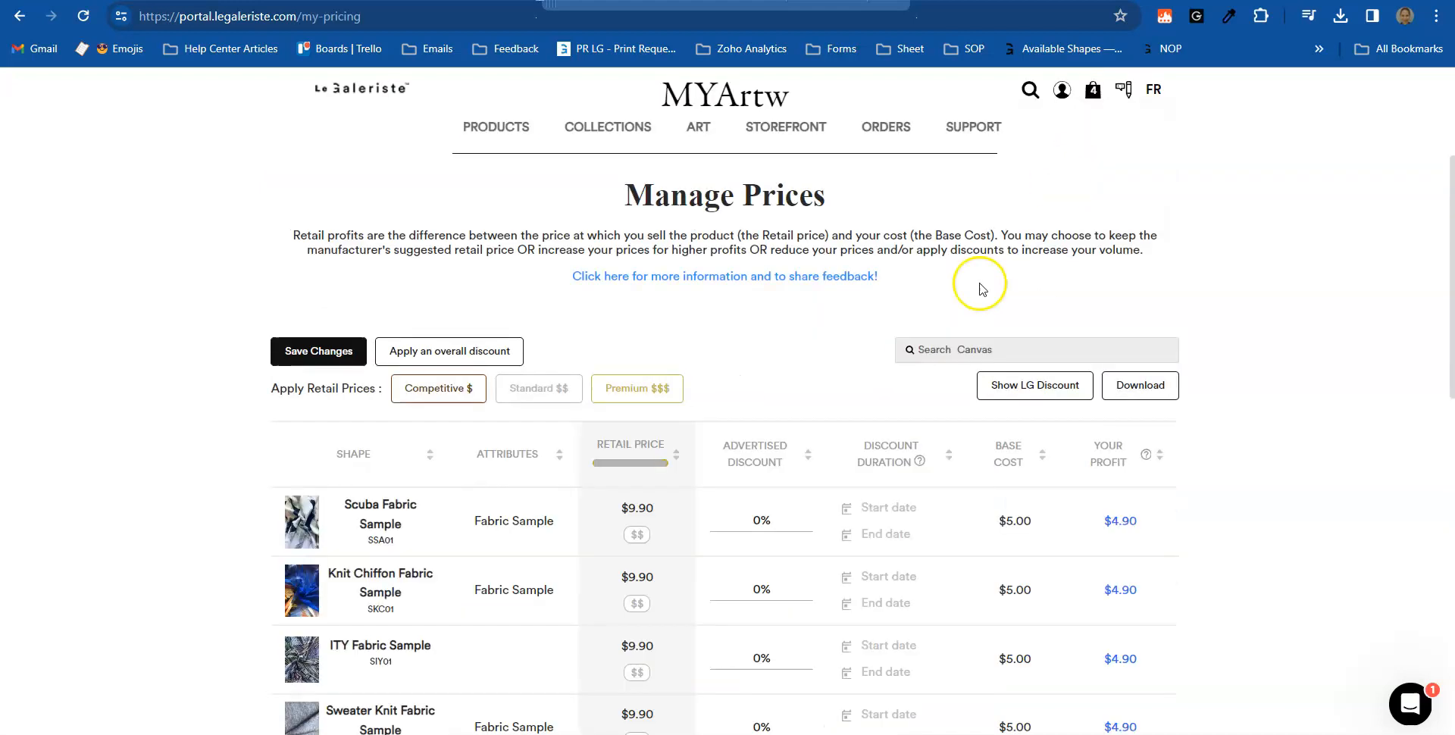
pyautogui.moveTo(977, 297)
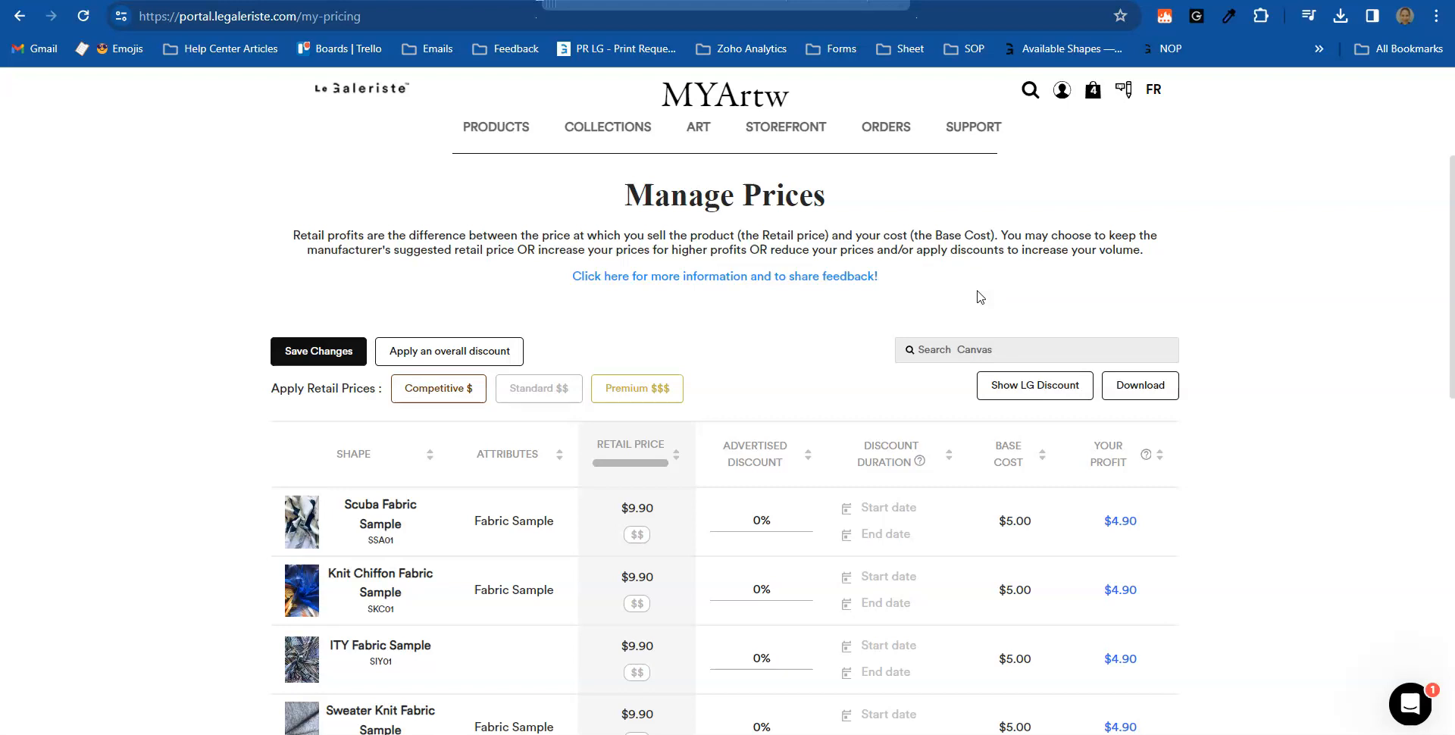
pyautogui.moveTo(880, 323)
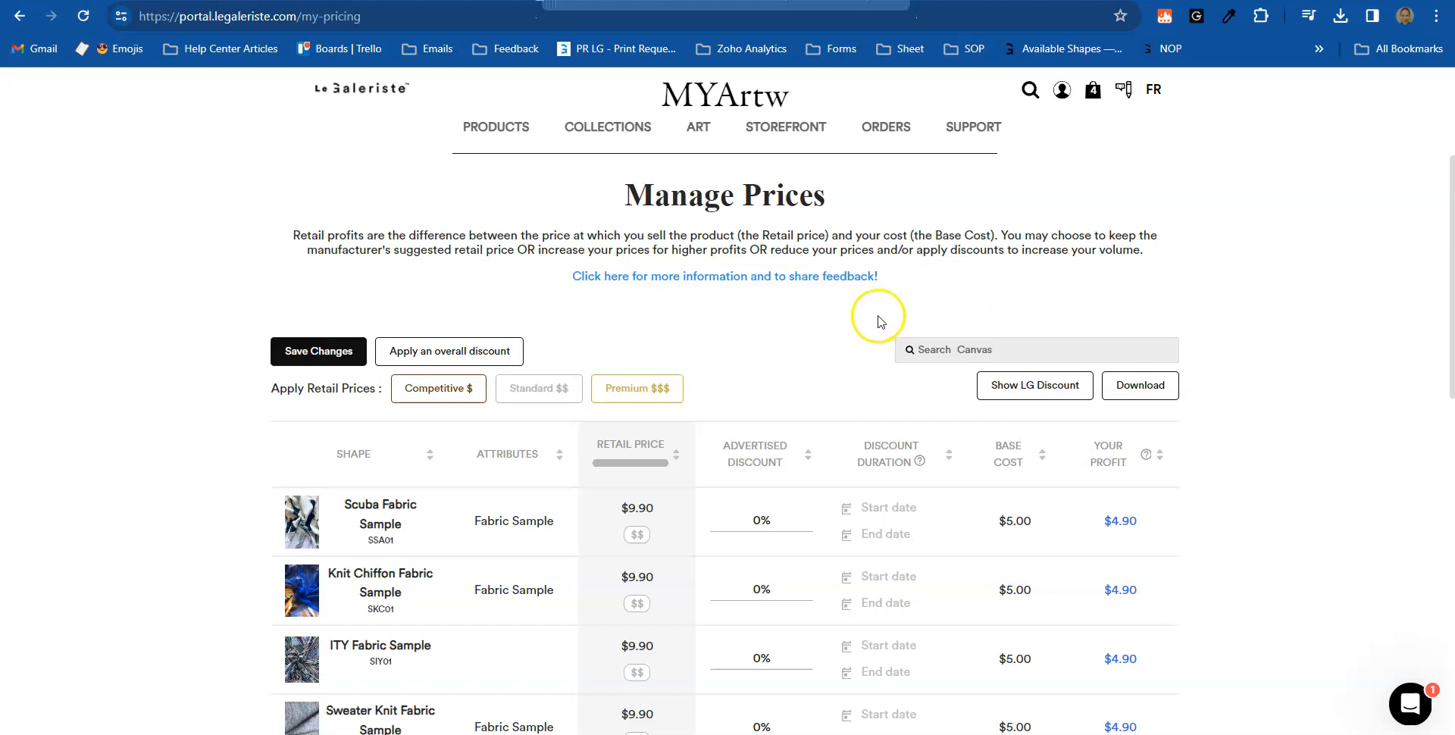
pyautogui.click(438, 388)
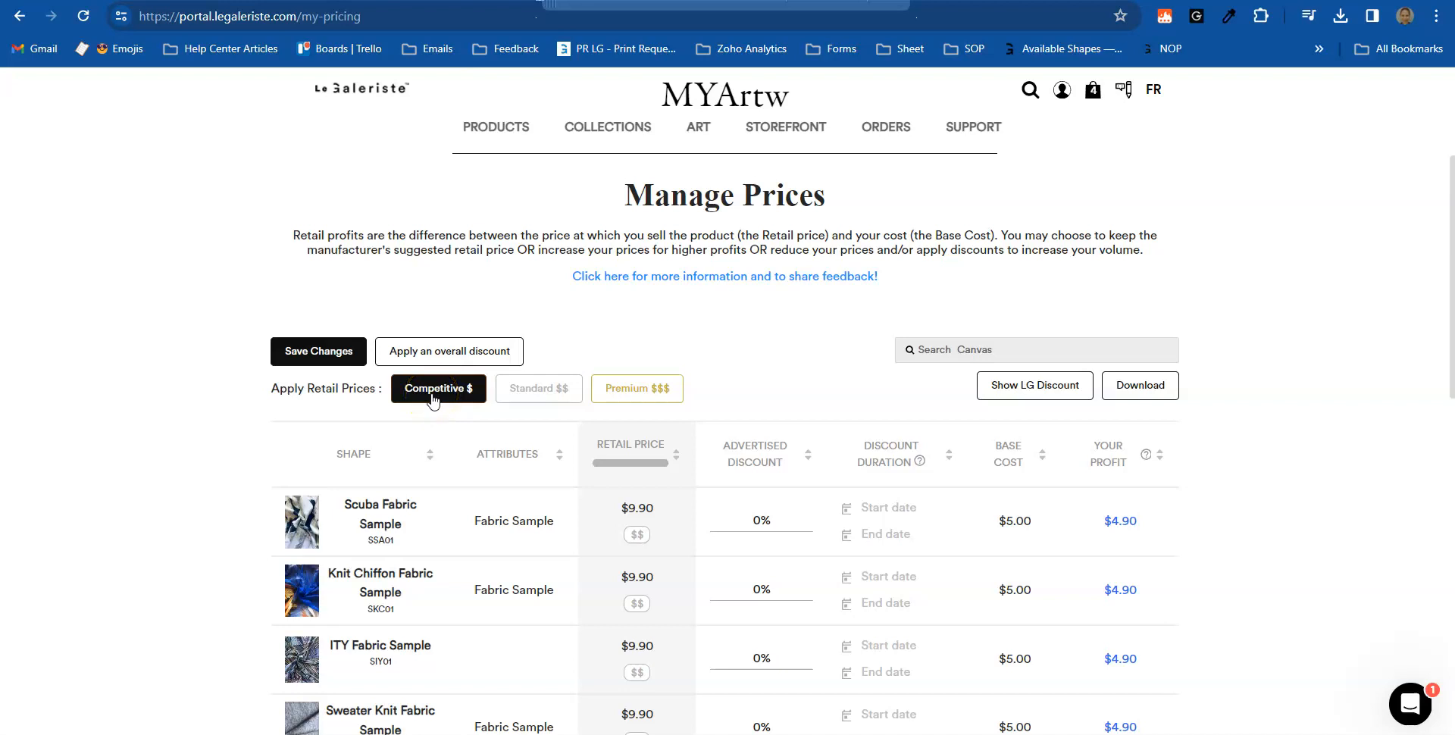
# - Apply the Standard $$ retail tier to all products, confirm, and save
pyautogui.click(538, 388)
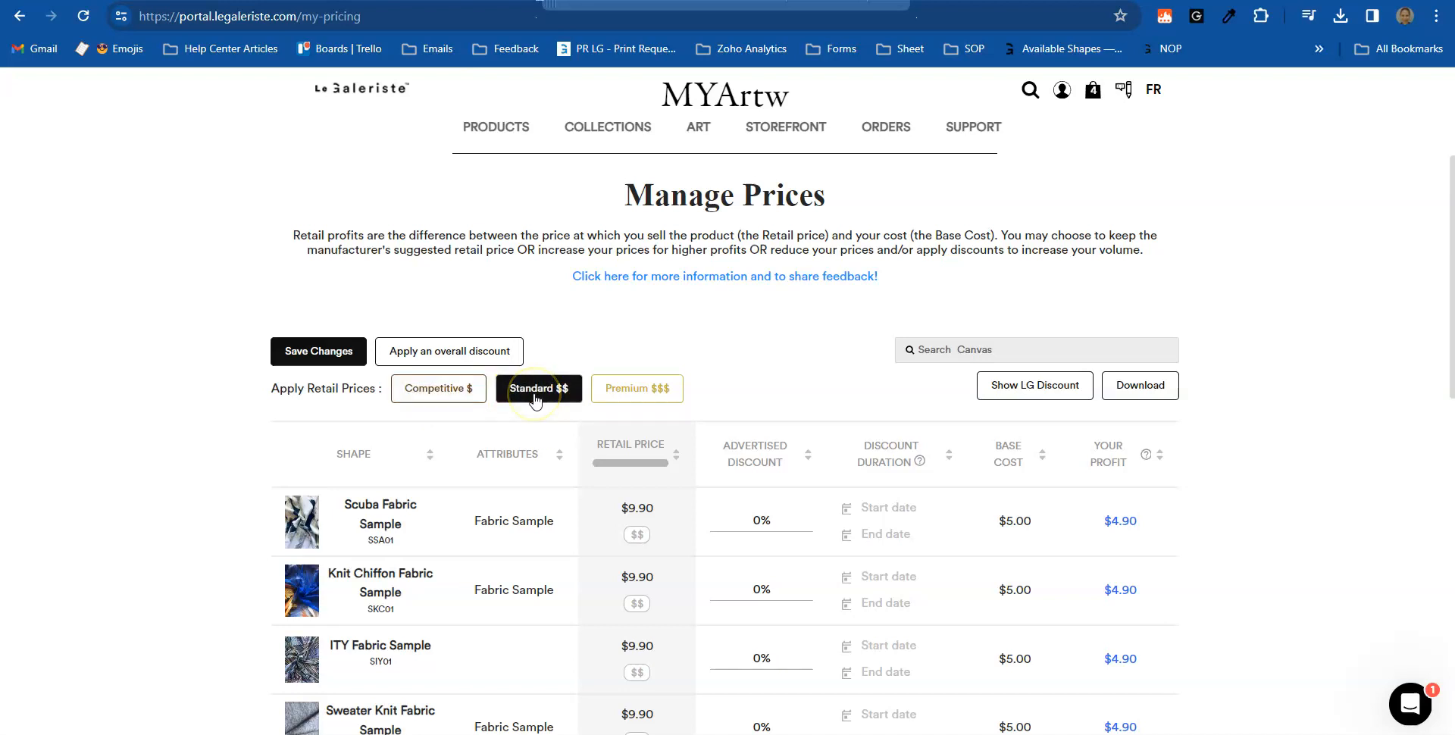
pyautogui.click(637, 388)
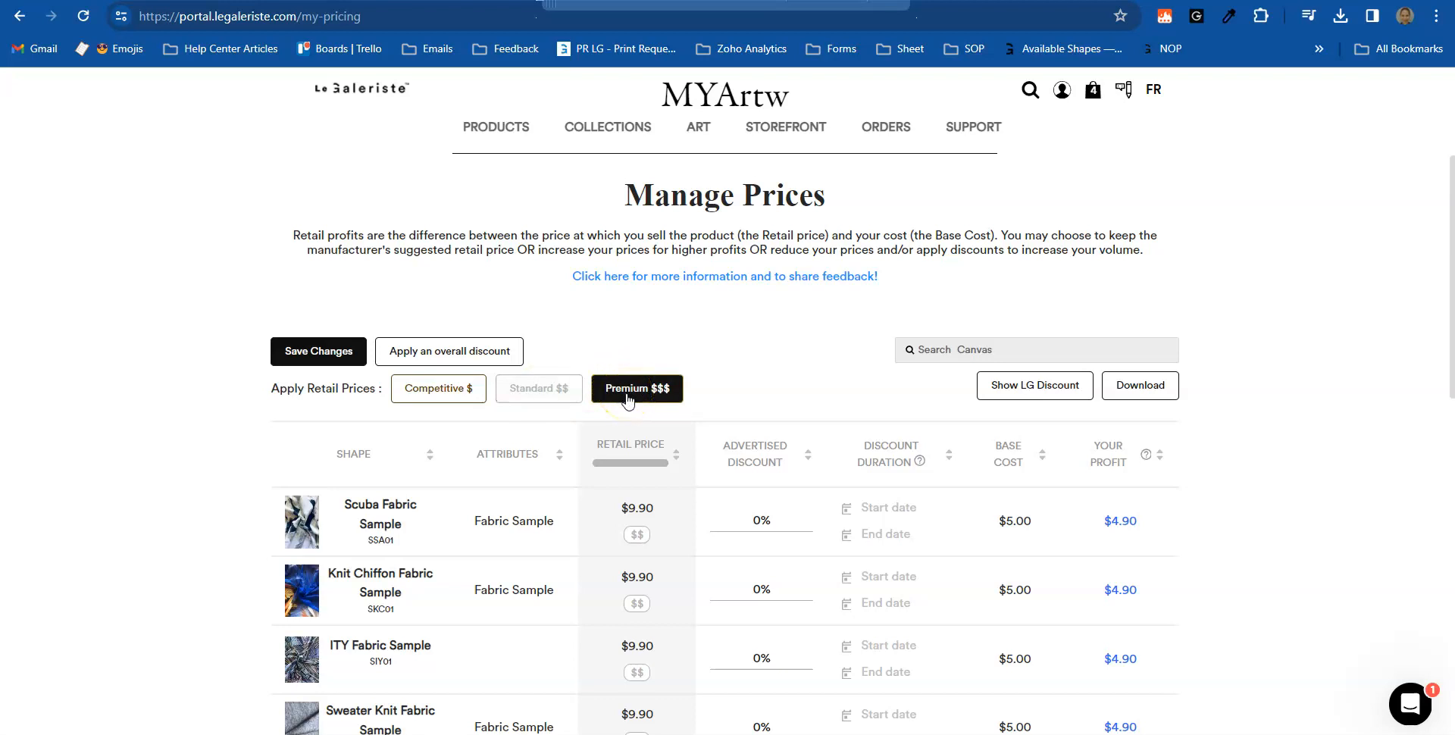
pyautogui.click(538, 388)
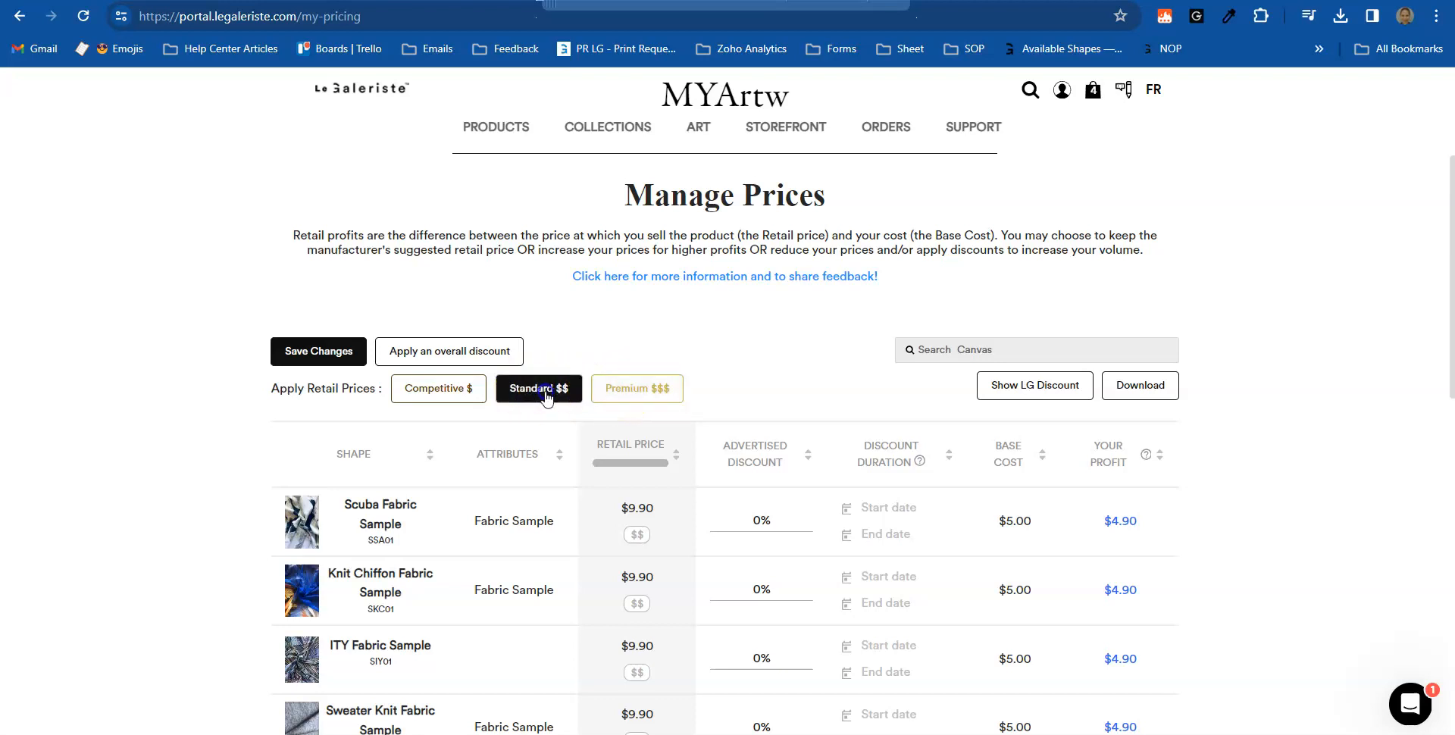
pyautogui.click(539, 388)
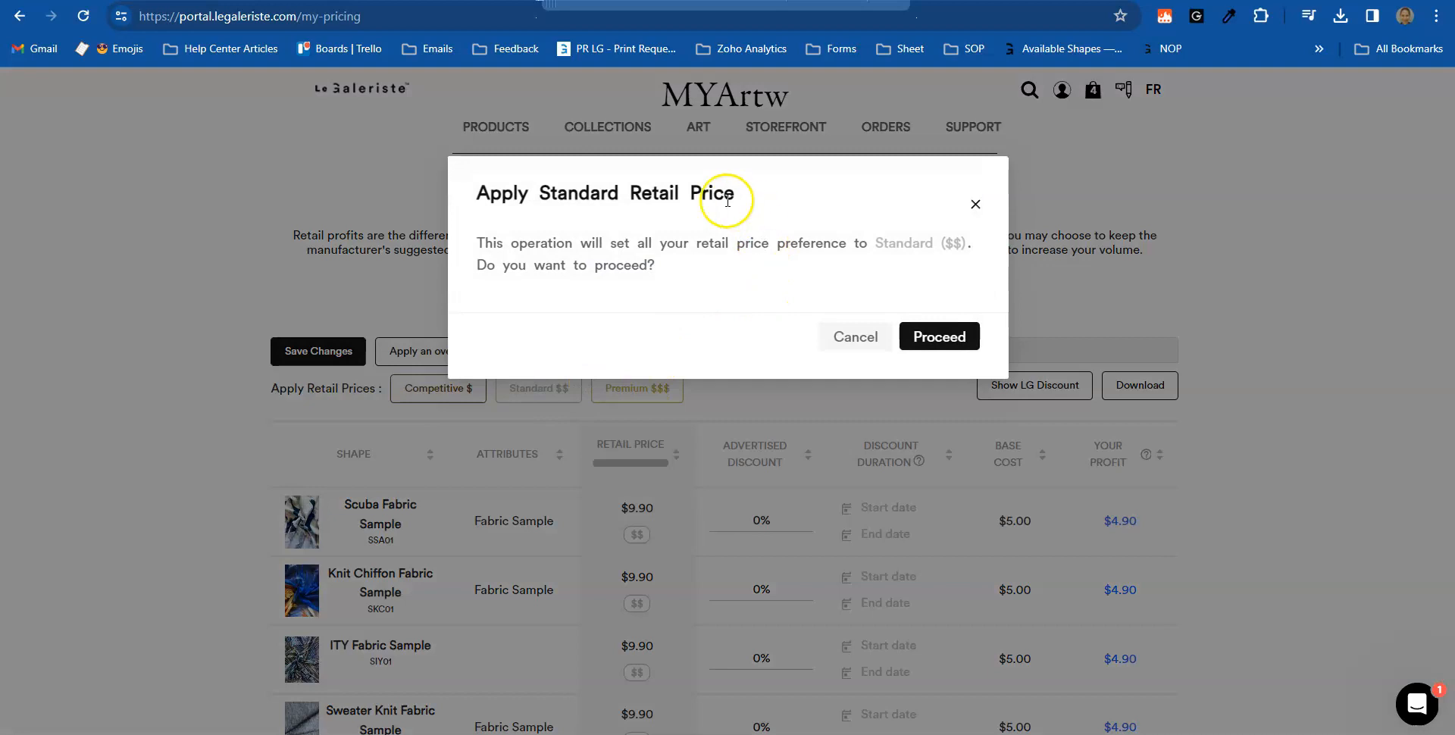
pyautogui.click(853, 336)
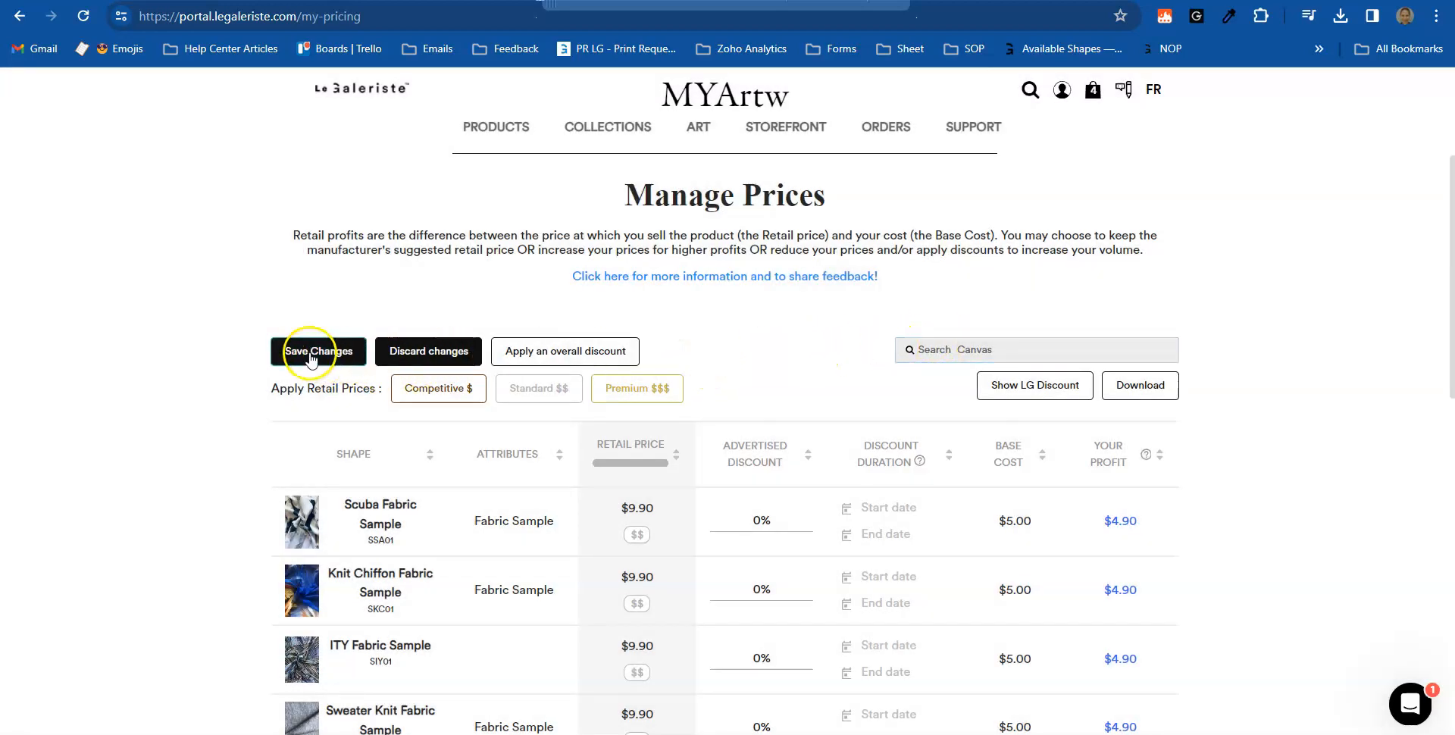
pyautogui.click(317, 350)
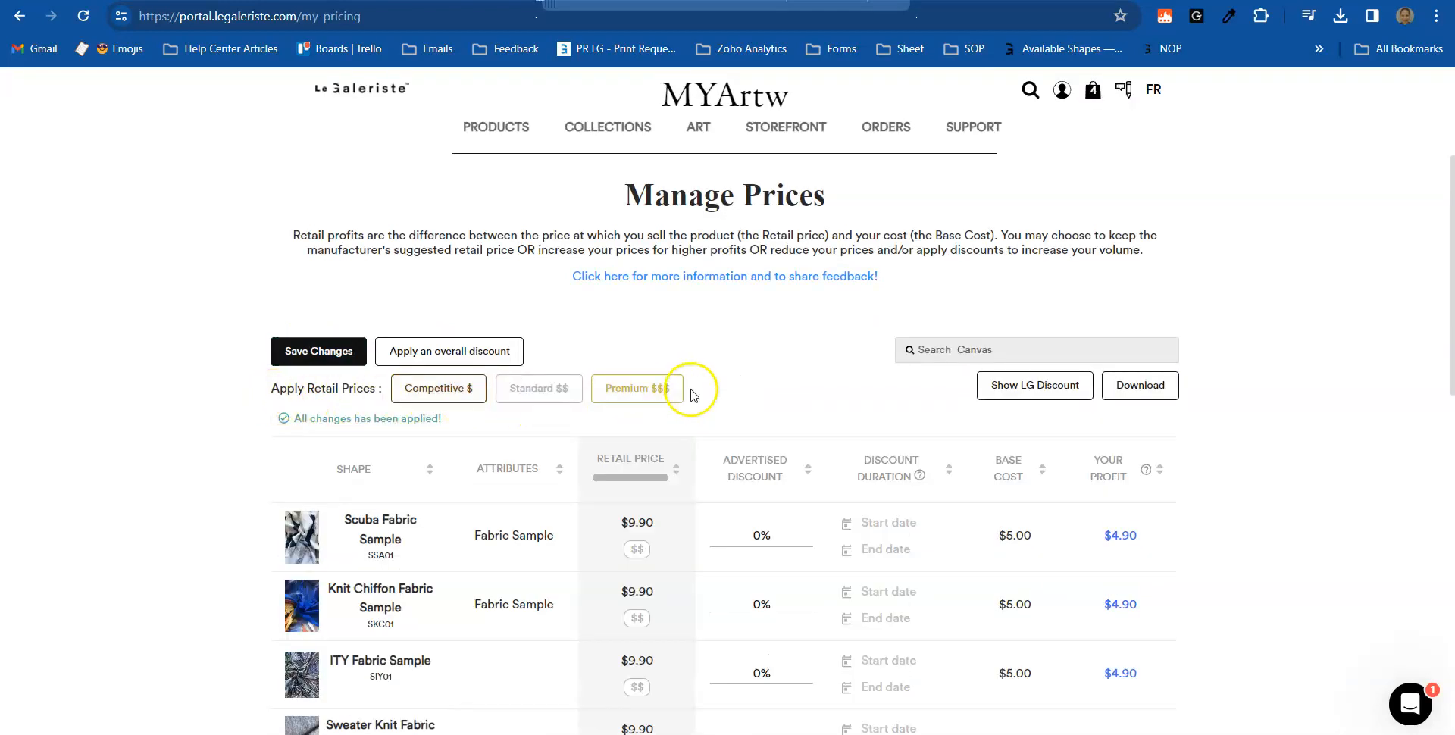
pyautogui.scroll(-3)
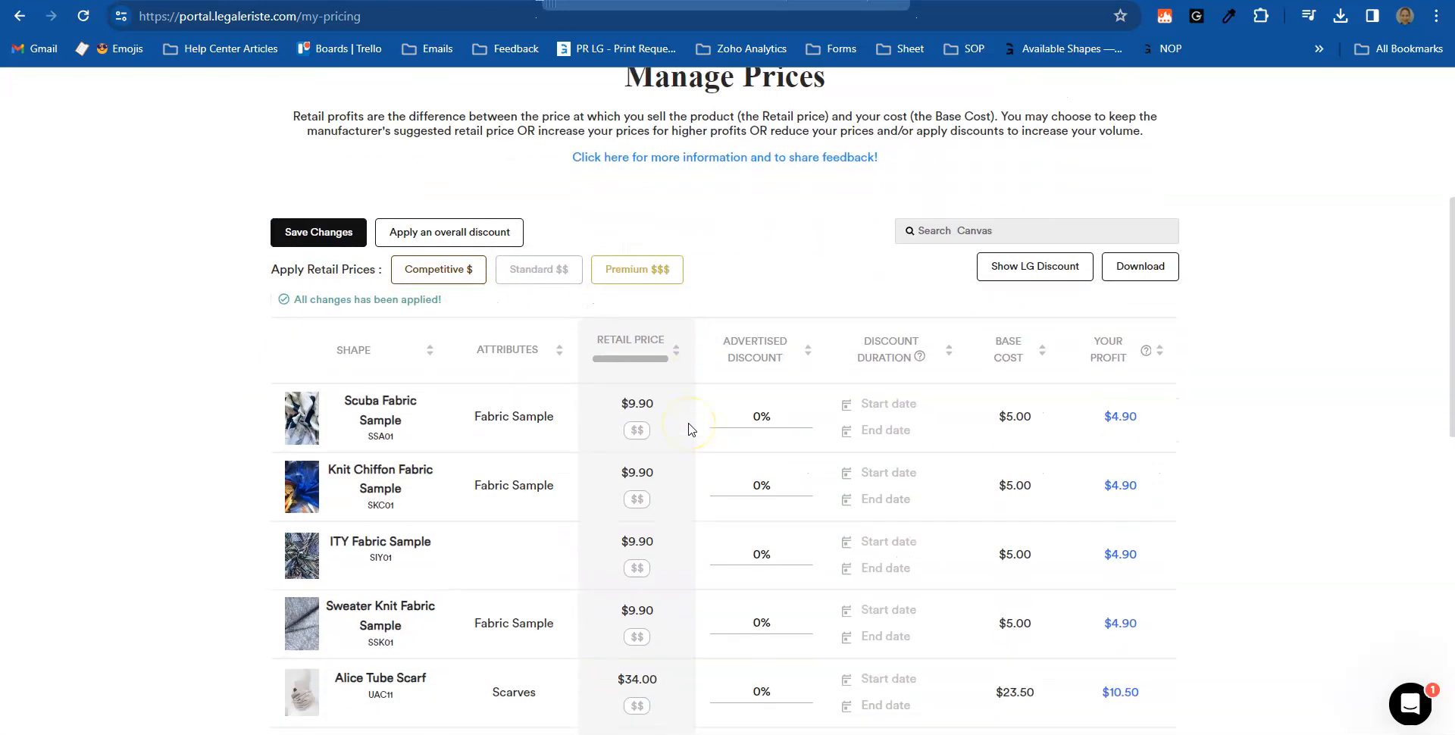
pyautogui.scroll(-3)
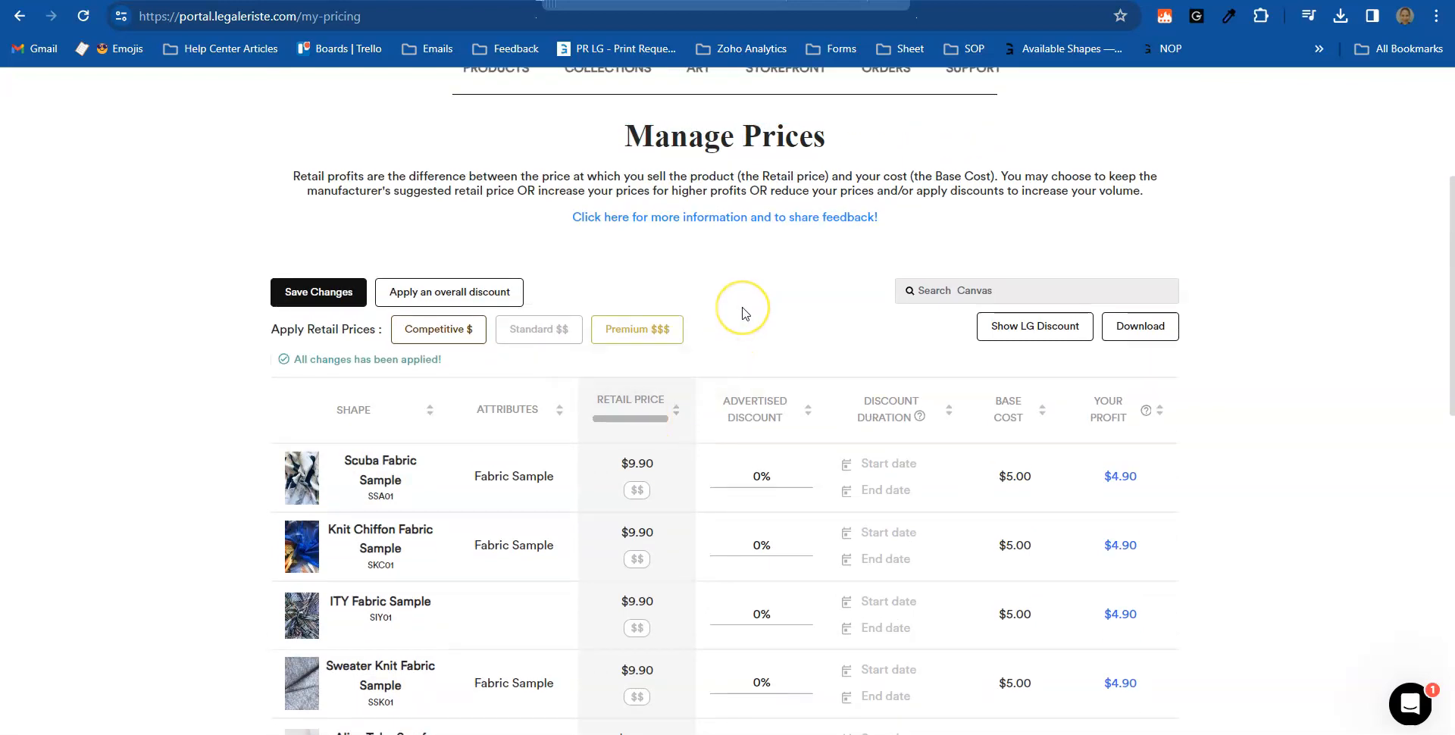
pyautogui.scroll(-3)
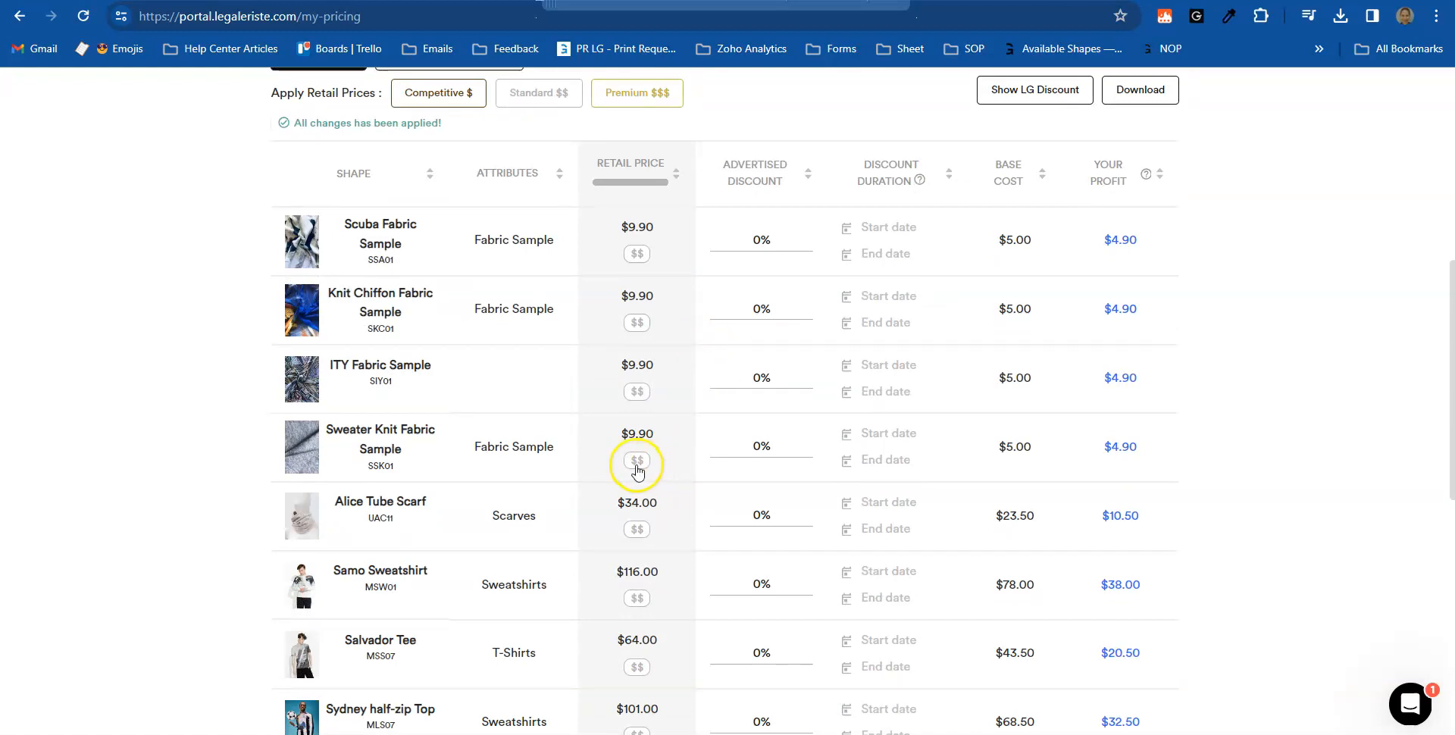
pyautogui.scroll(-3)
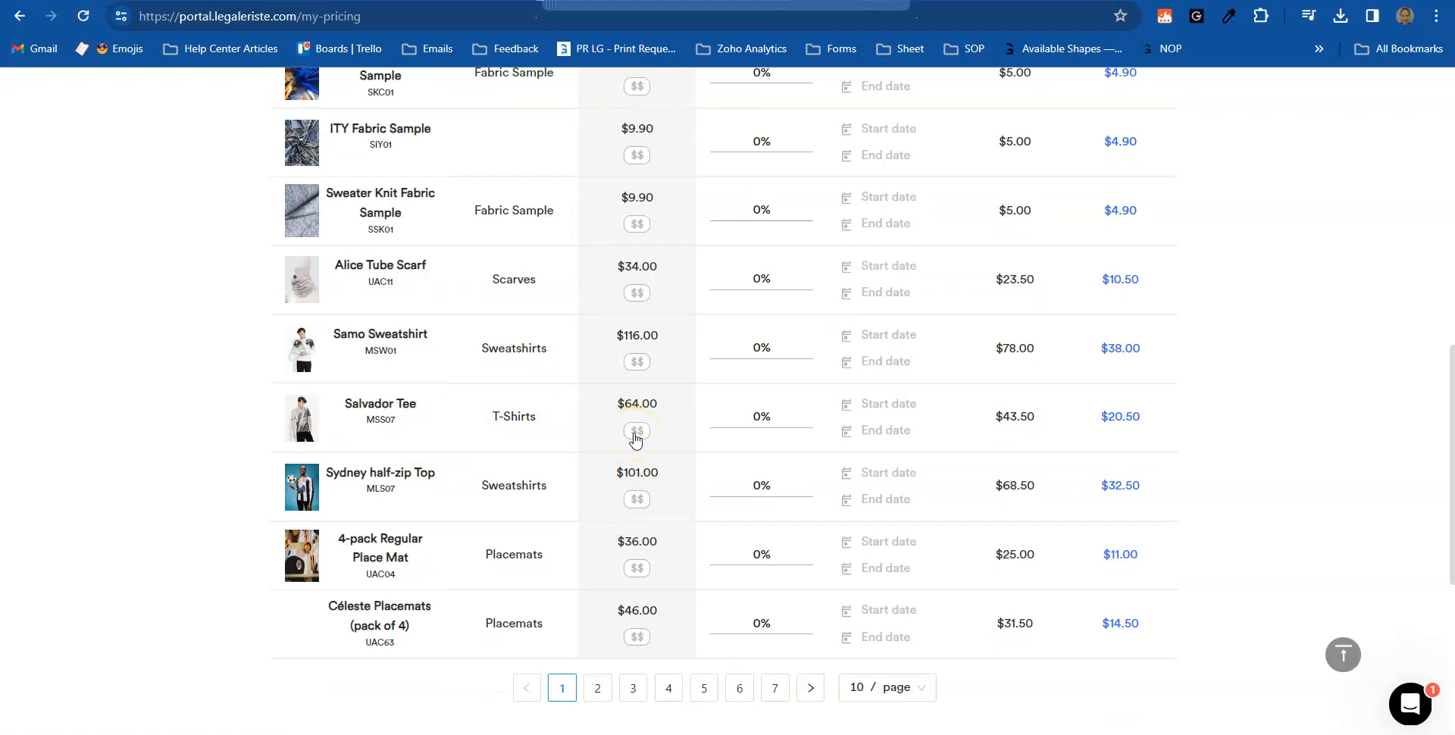
# - Switch Salvador Tee ($90.00) and Céleste Placemats ($65.00) to the Premium $$$ tier
pyautogui.click(636, 432)
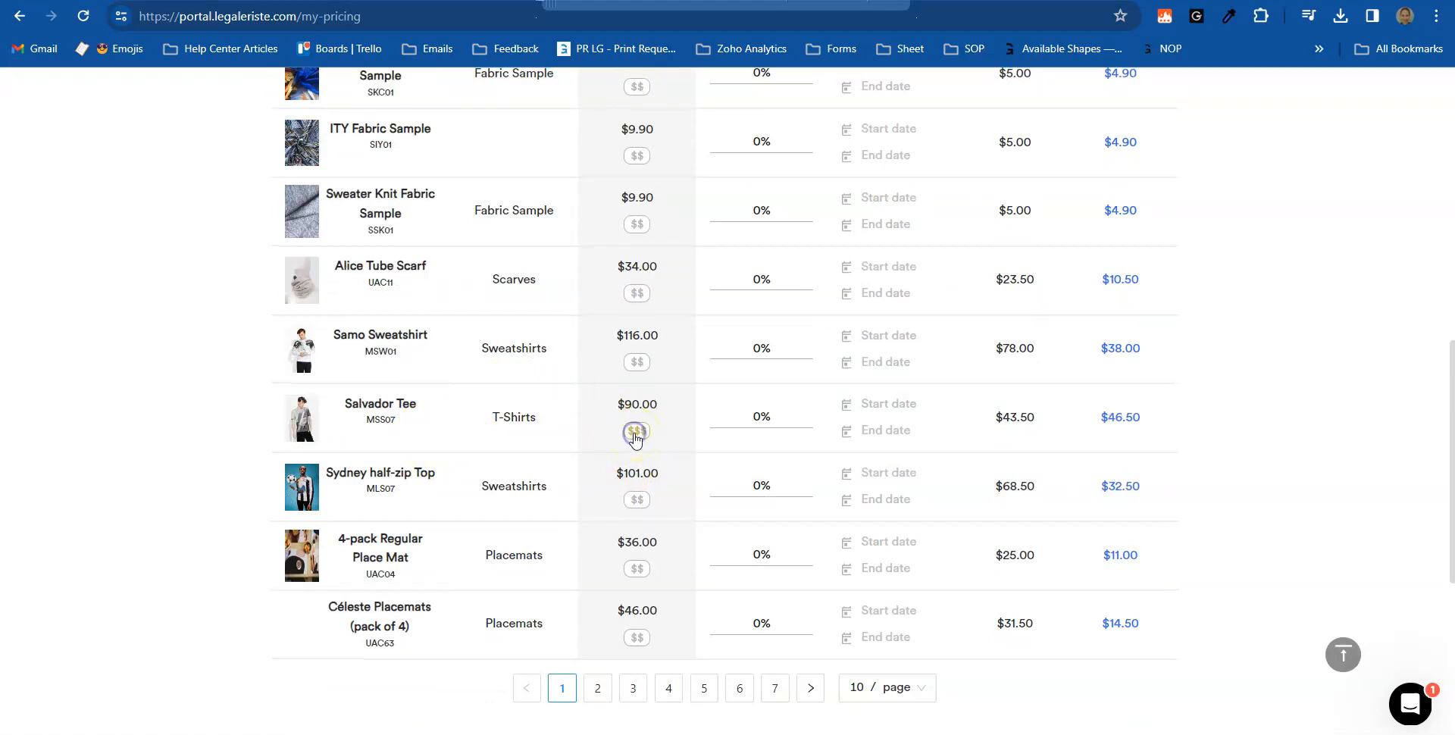
pyautogui.click(637, 433)
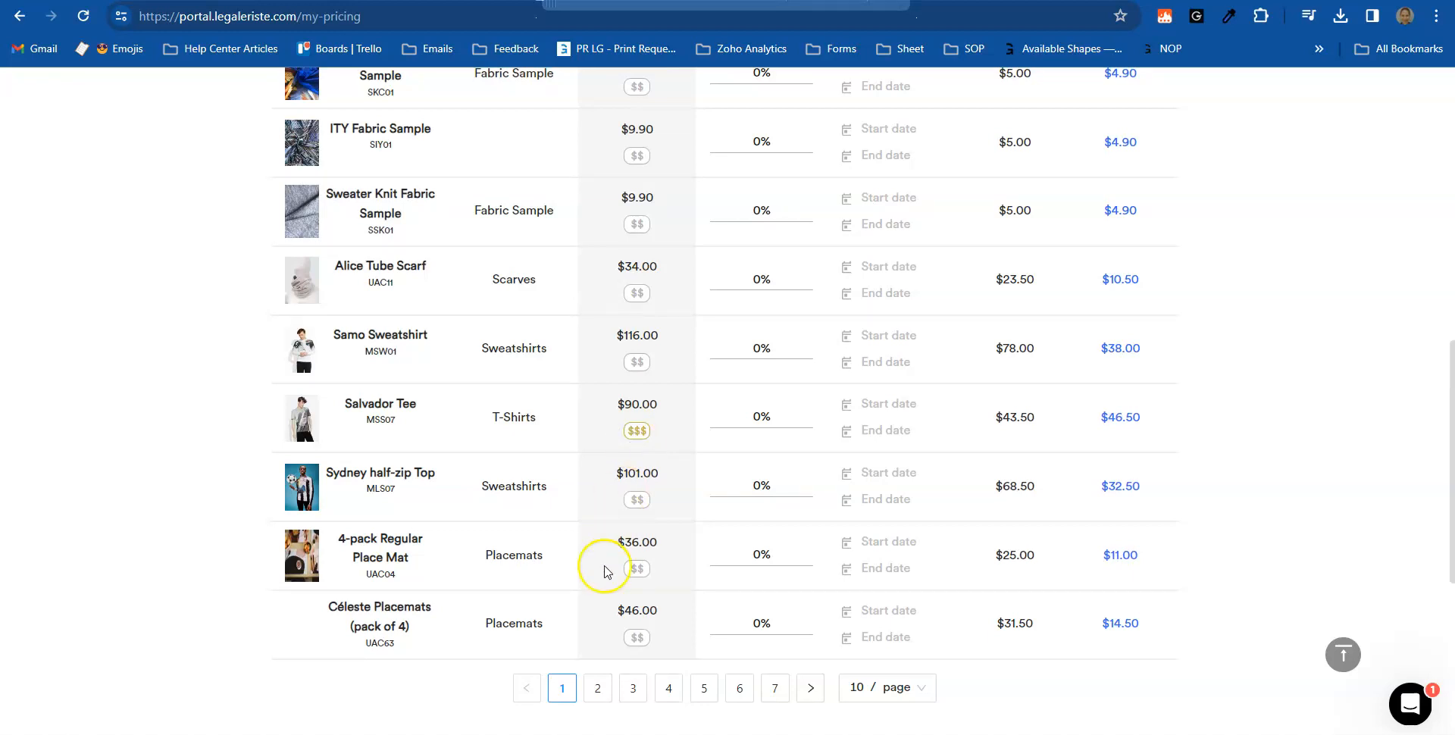
pyautogui.click(637, 638)
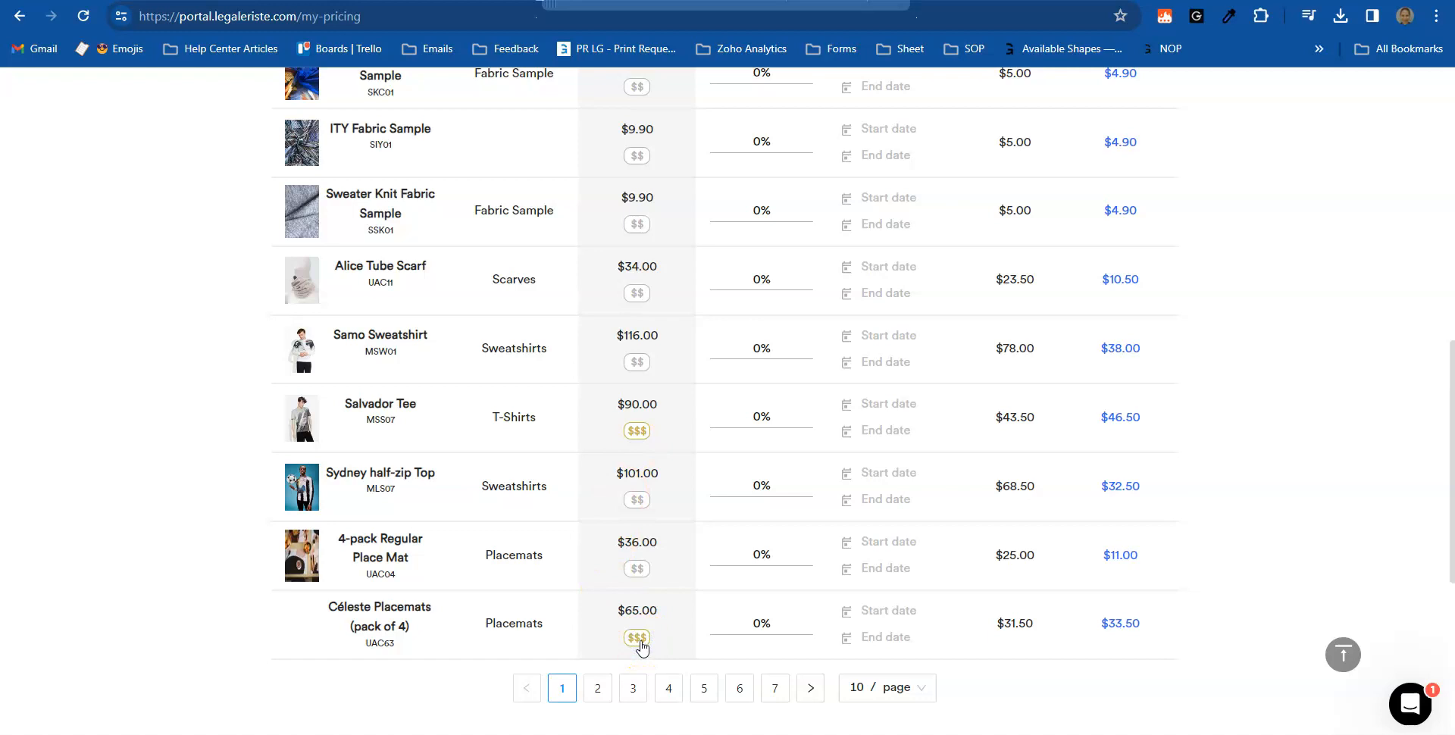
pyautogui.scroll(3)
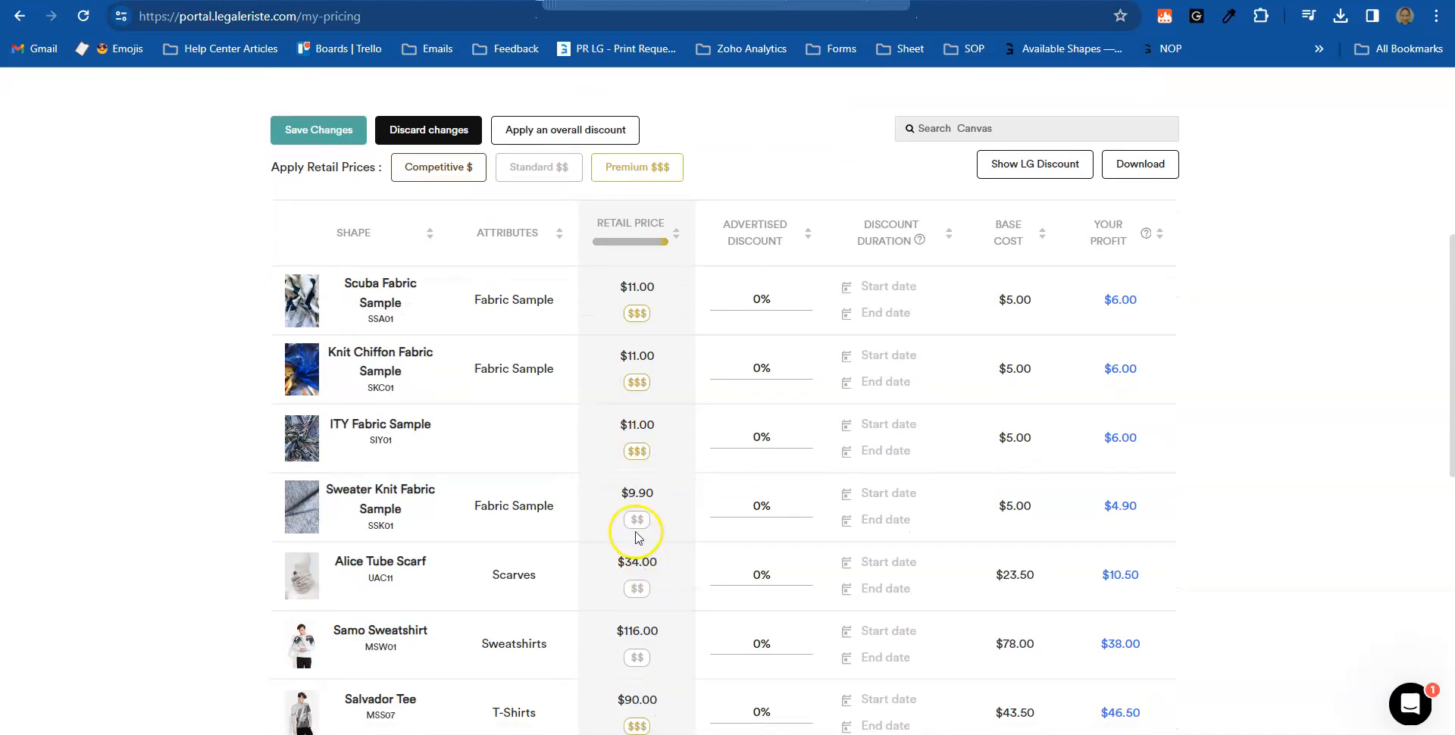
# - Set Sweater Knit Fabric Sample to Competitive $ pricing ($6.00) and save
pyautogui.click(636, 520)
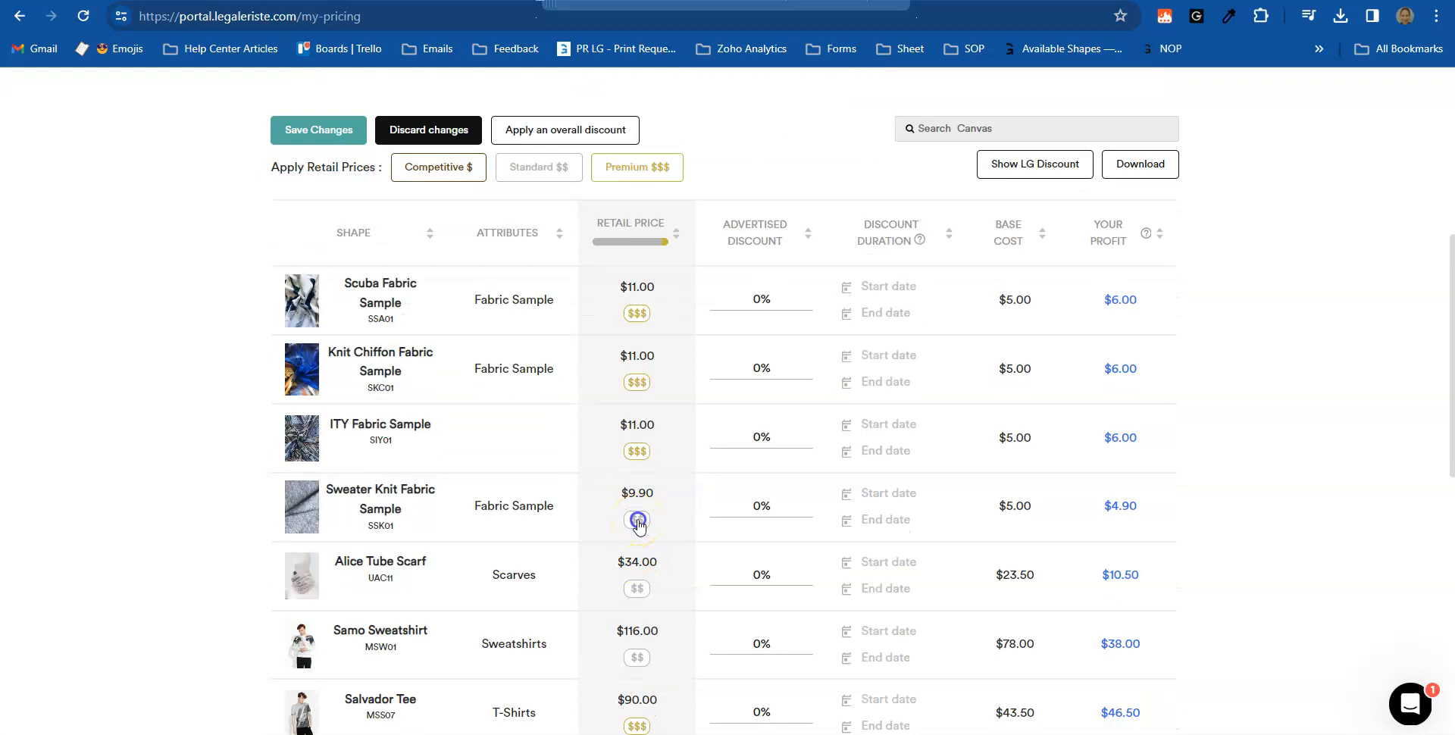
pyautogui.click(637, 520)
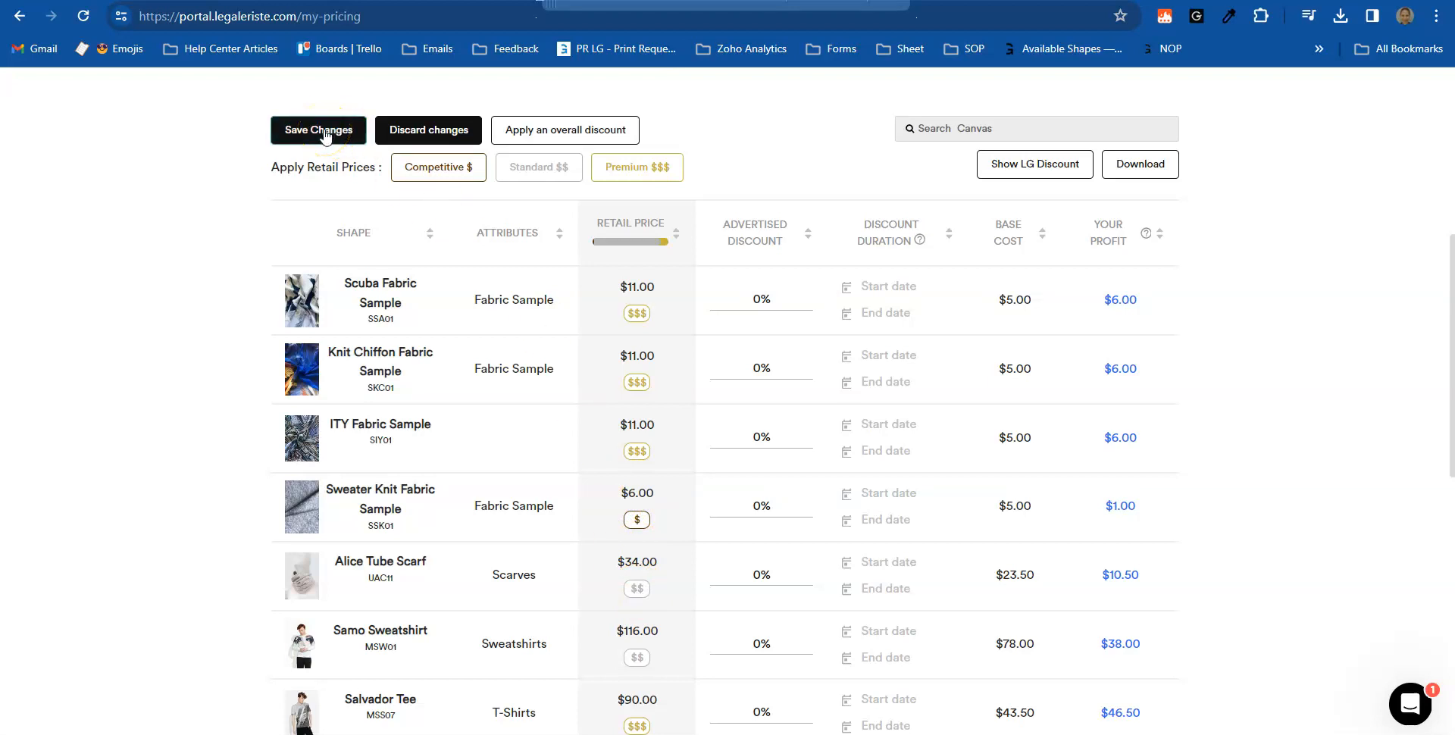
pyautogui.click(318, 129)
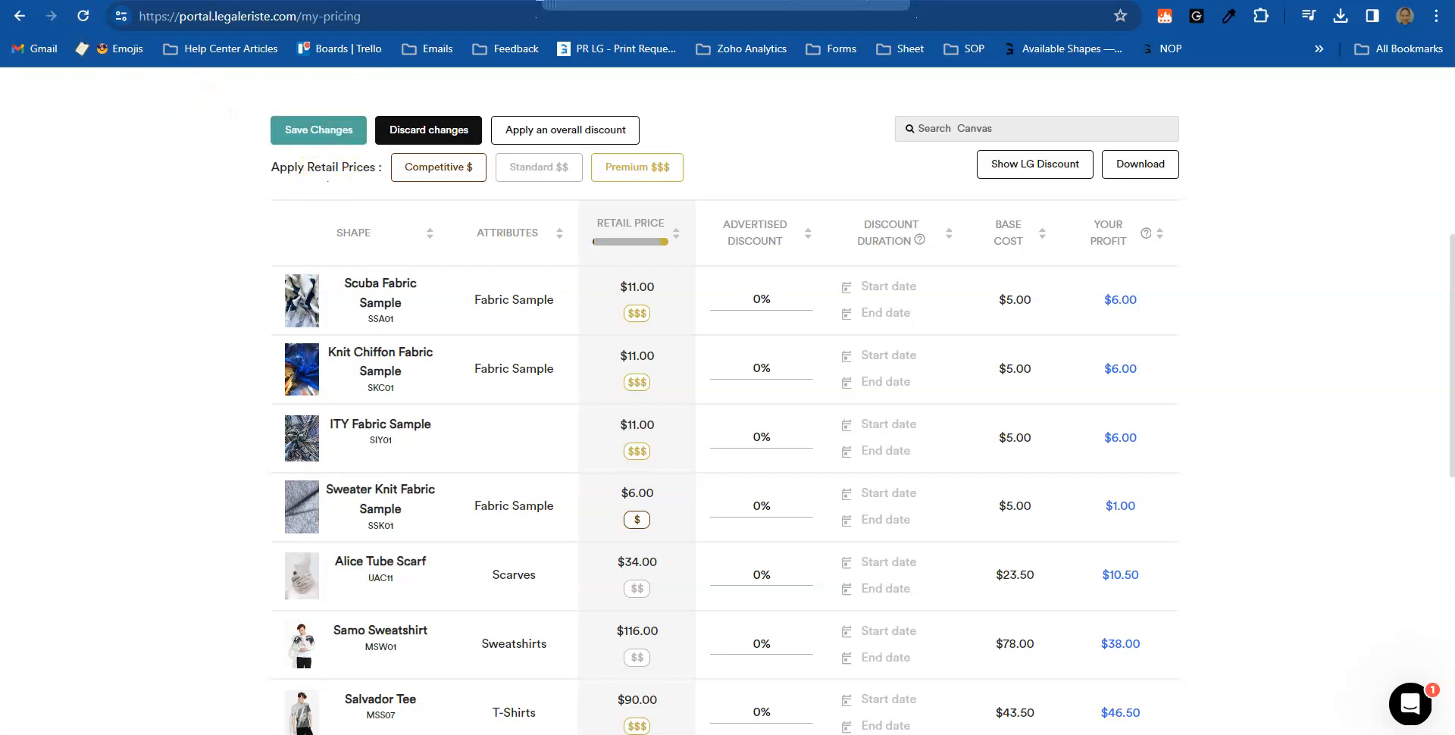